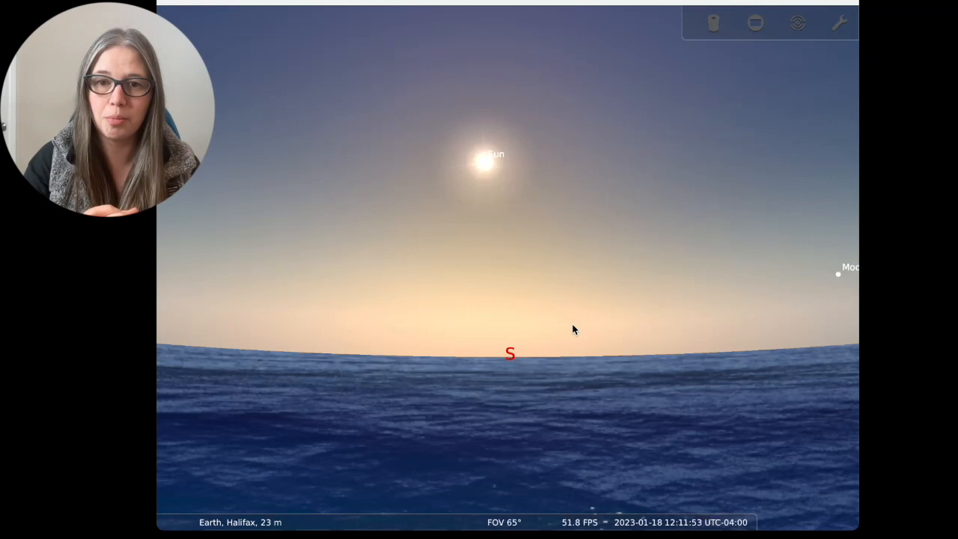
mouse_move(367, 275)
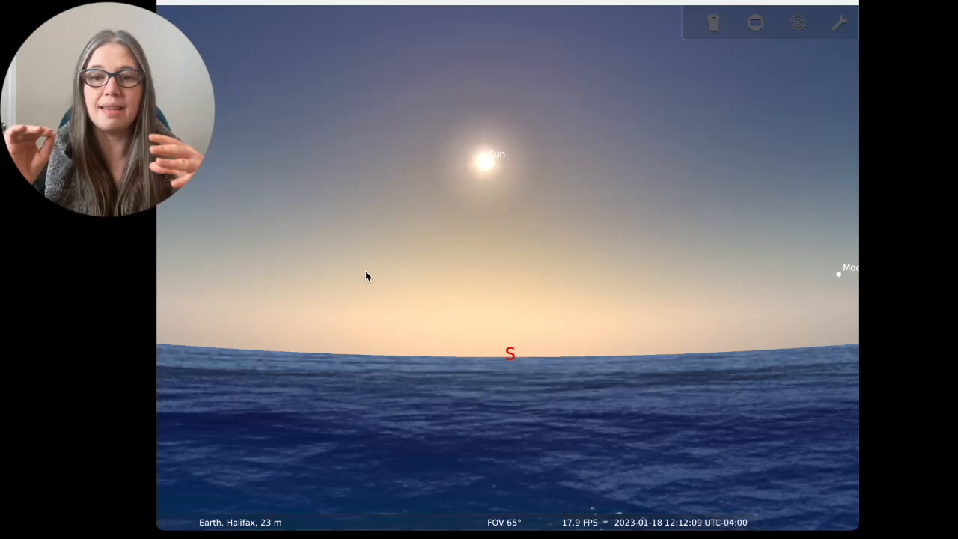
mouse_move(527, 287)
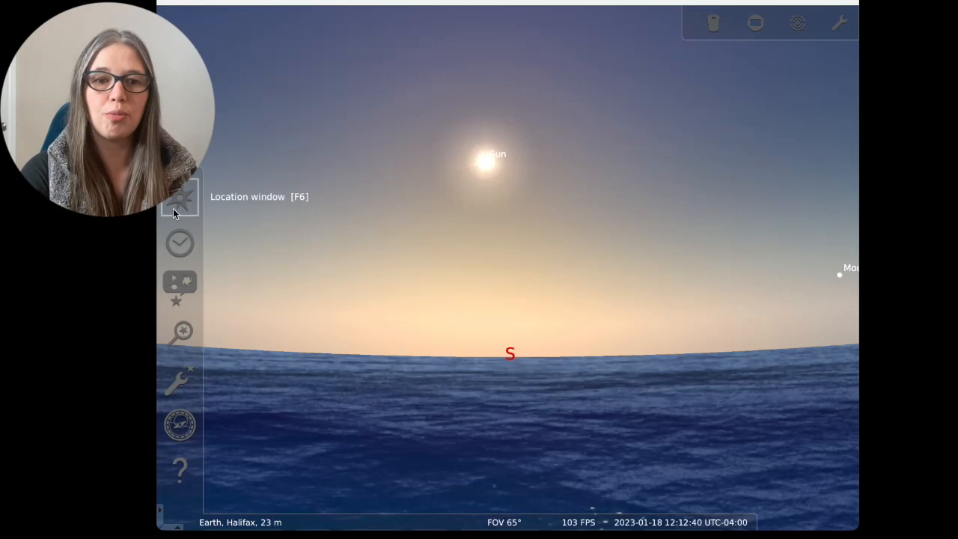
mouse_move(796, 22)
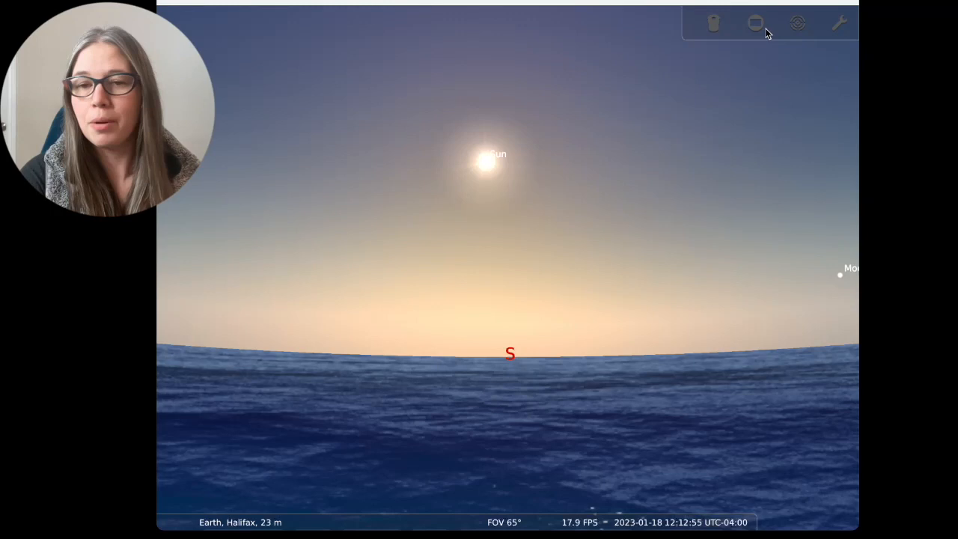
mouse_move(180, 377)
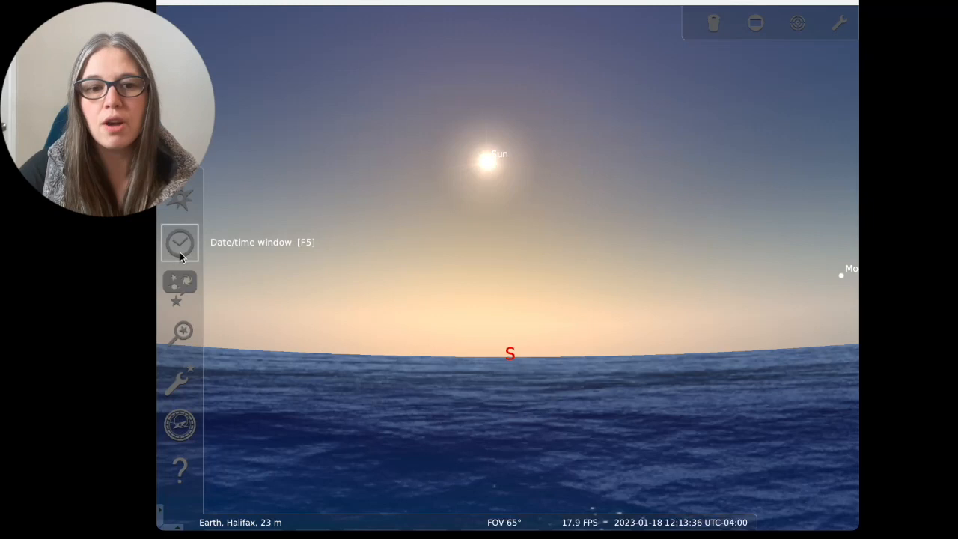
Filter the Location window's city list to the two 'halifax' matches
left_click(180, 197)
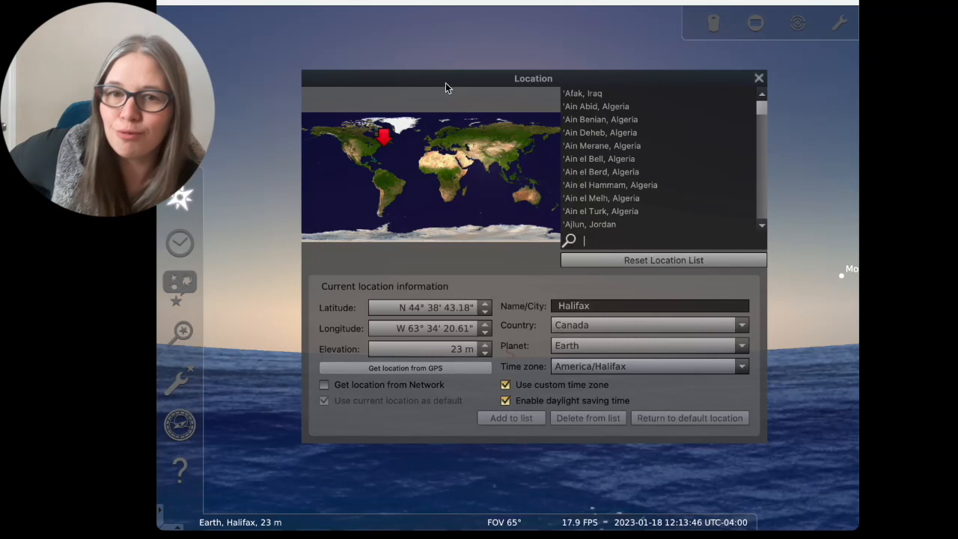
mouse_move(449, 88)
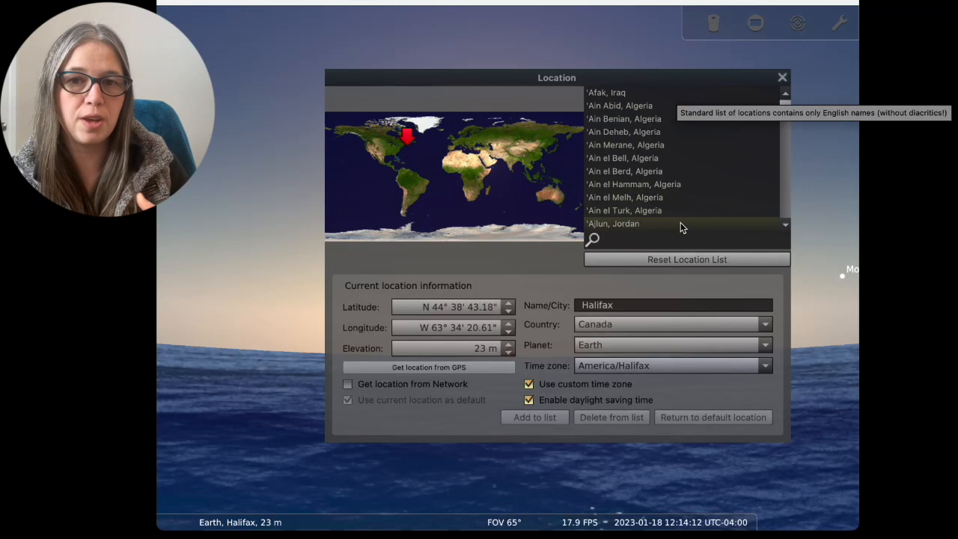
left_click(614, 239)
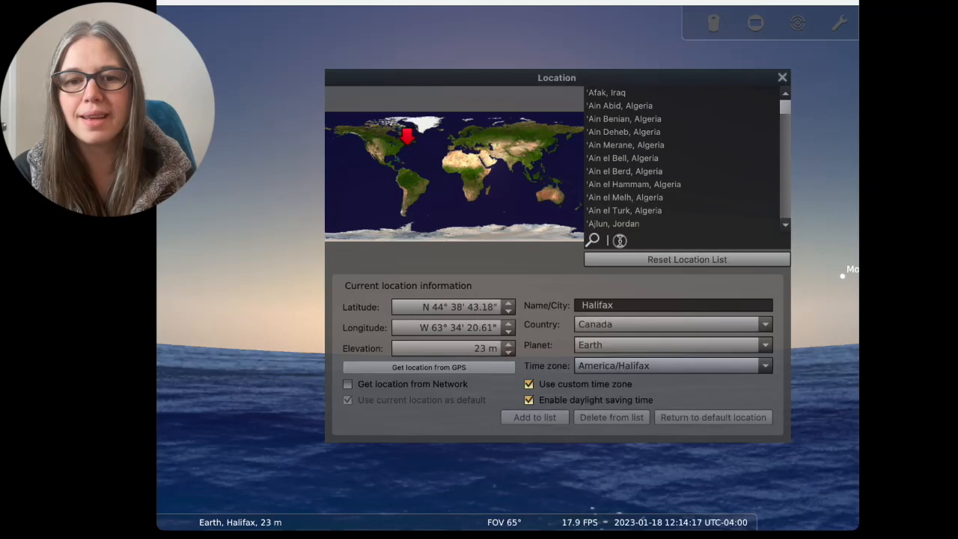
type("halifax")
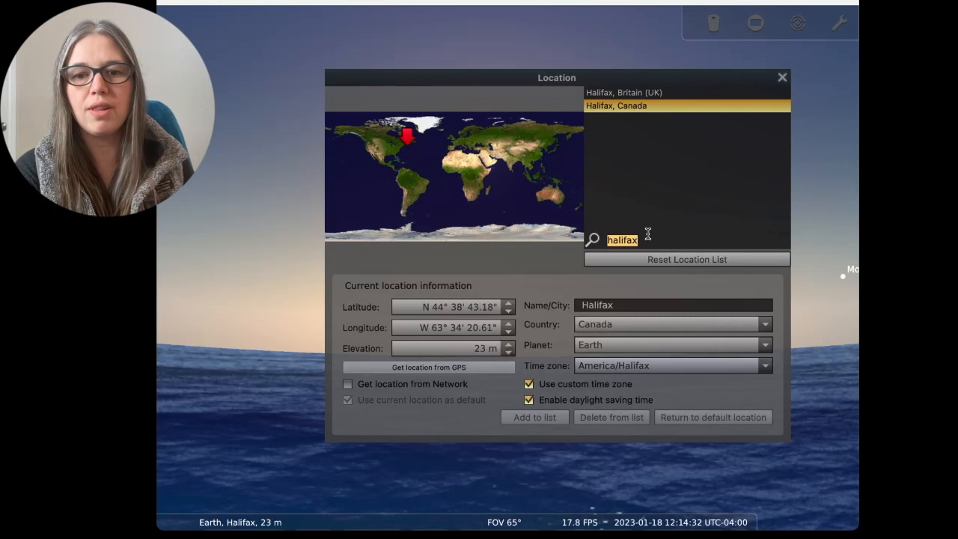
Search Toronto, then reselect Halifax, Canada as the site and close the Location window
type("toronto")
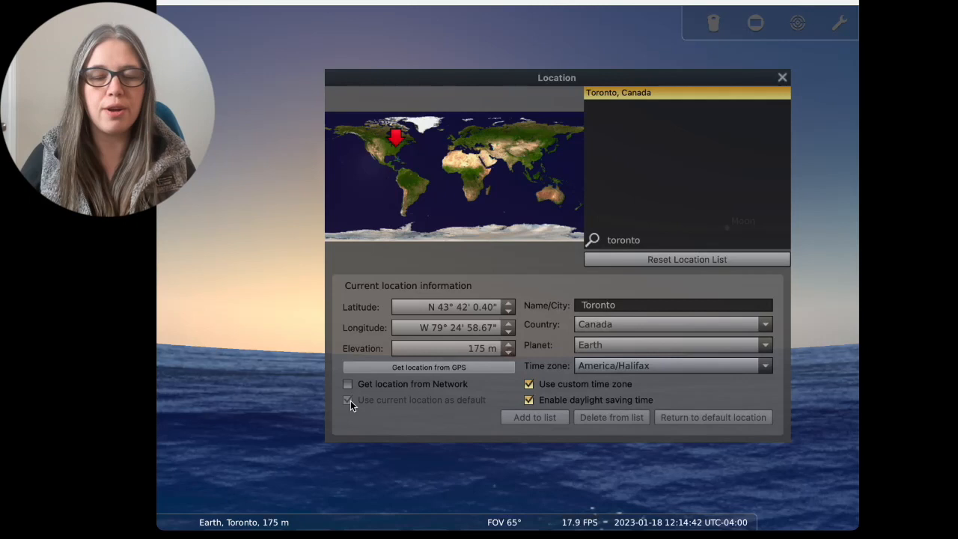
type("halifax")
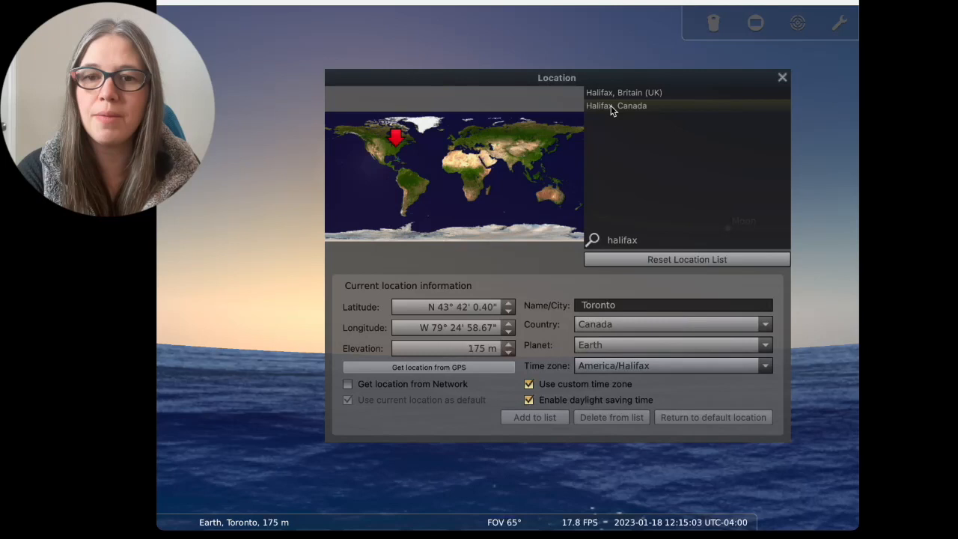
left_click(616, 104)
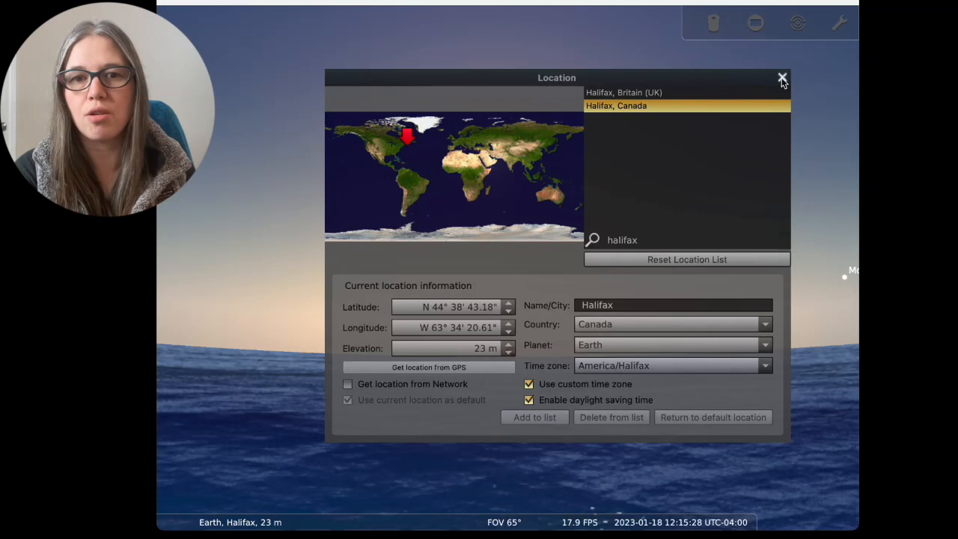
left_click(781, 78)
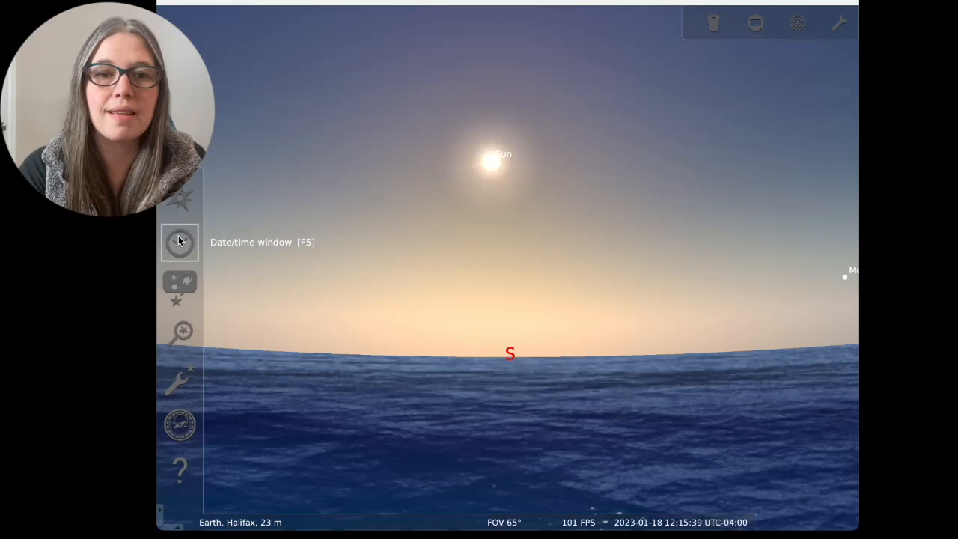
Set the simulation date and time to 18 July 2023 at about 23:19
left_click(179, 242)
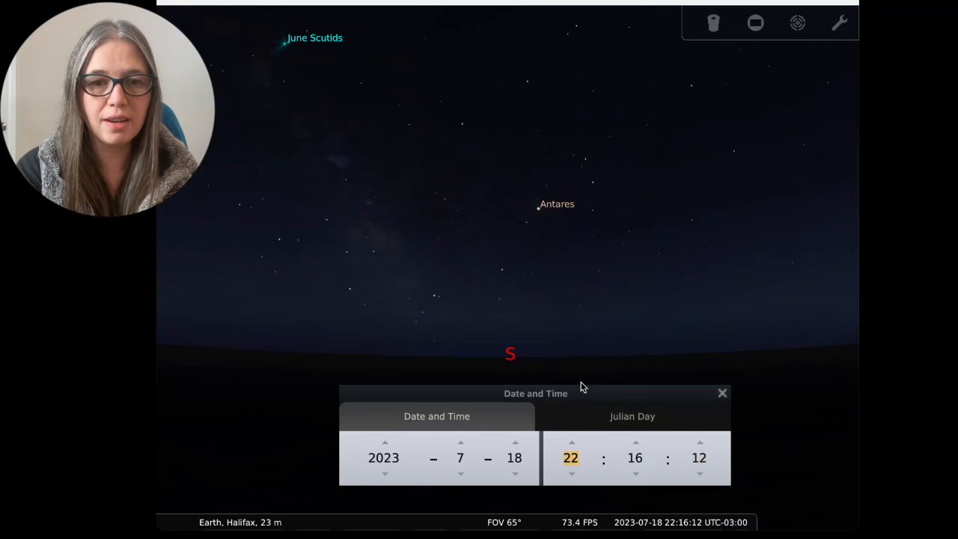
left_click(571, 442)
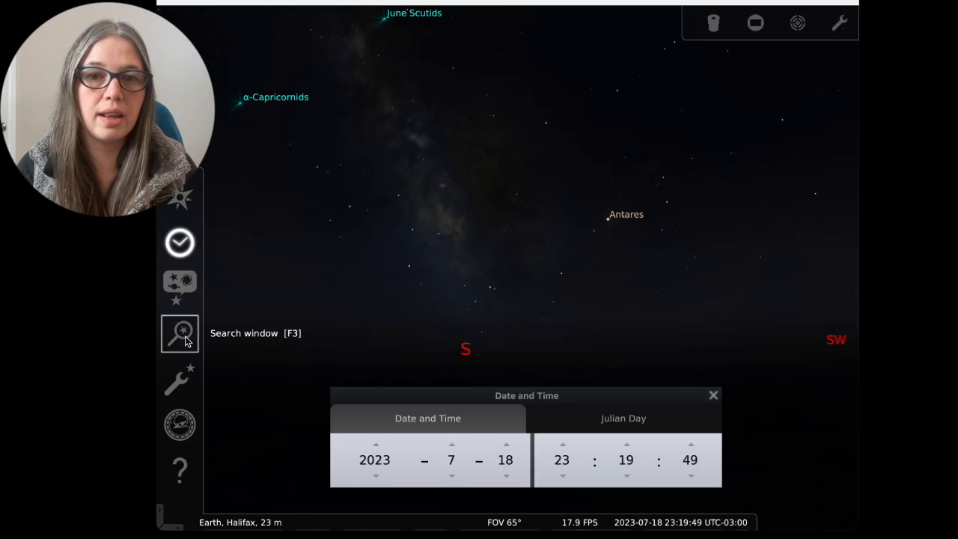
Search 'androme' and select the Andromeda Galaxy as the centred object
left_click(179, 333)
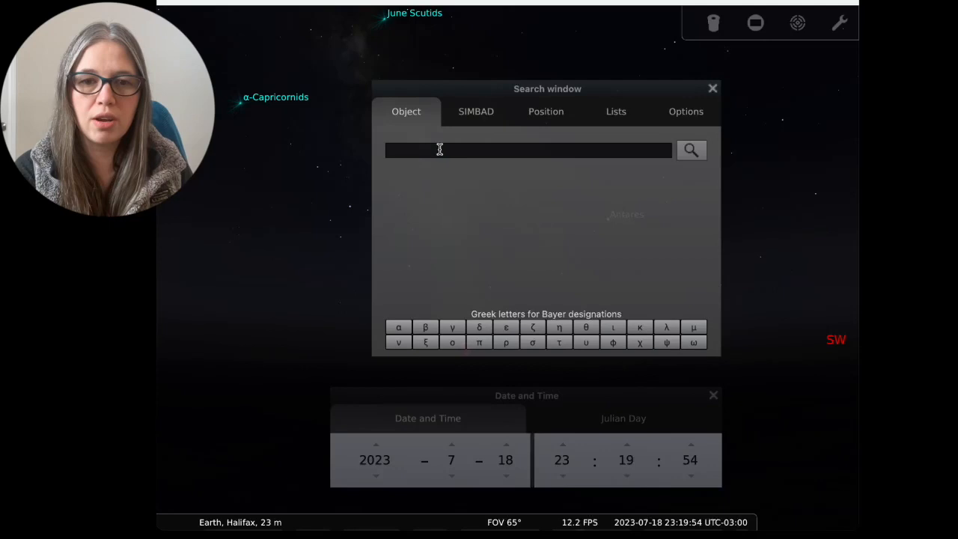
type("andromeda gal")
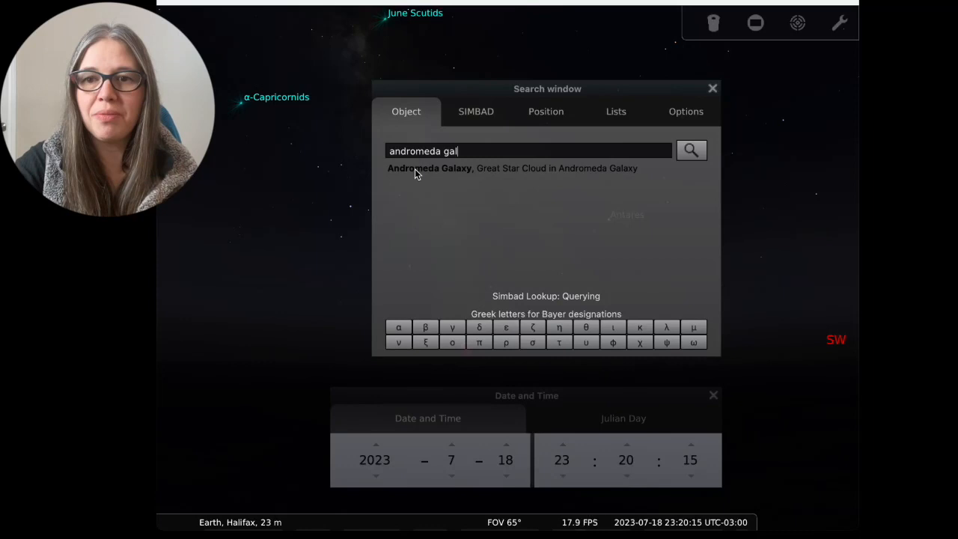
left_click(430, 168)
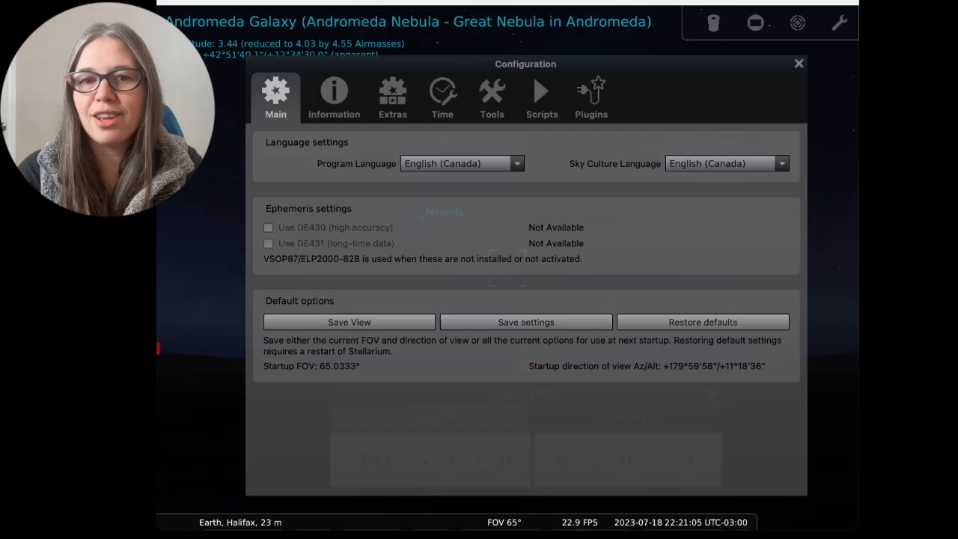
left_click(334, 96)
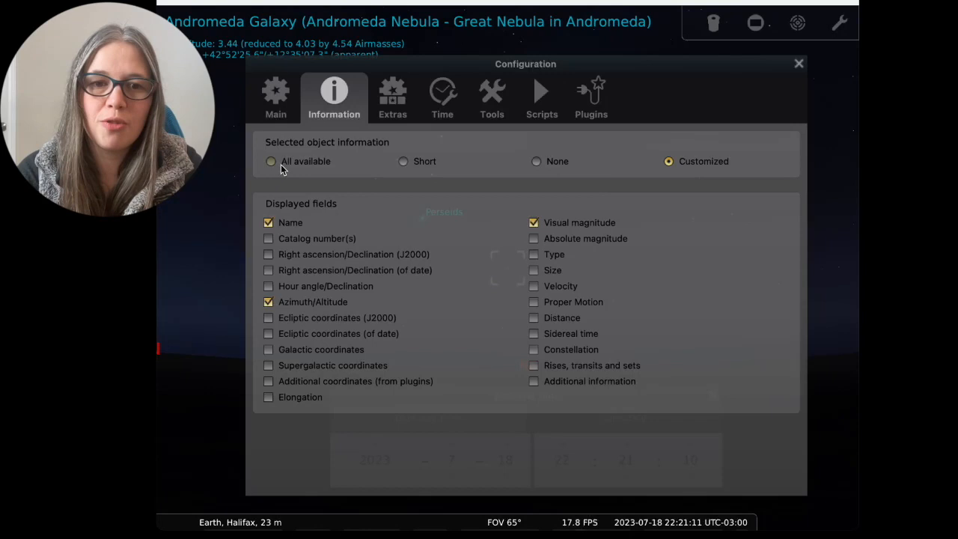
left_click(403, 162)
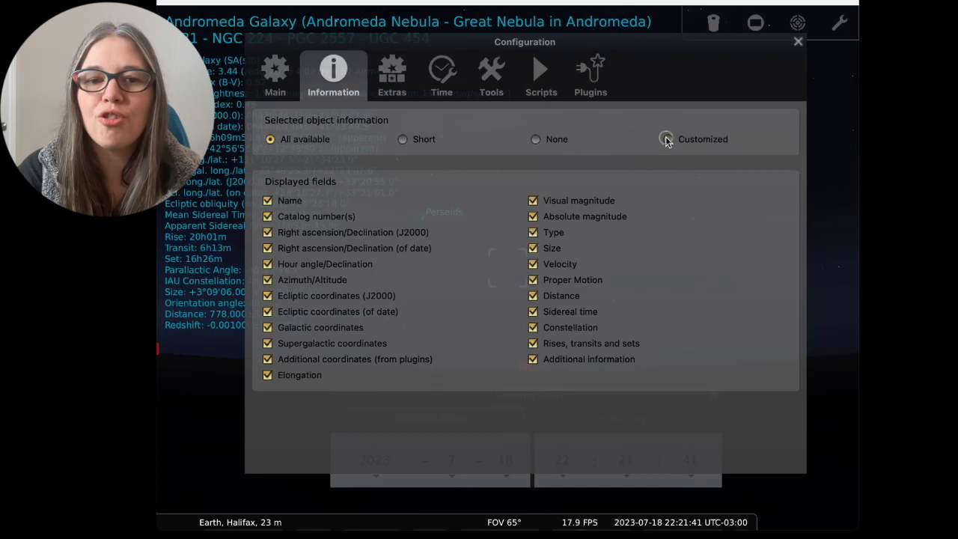
left_click(668, 139)
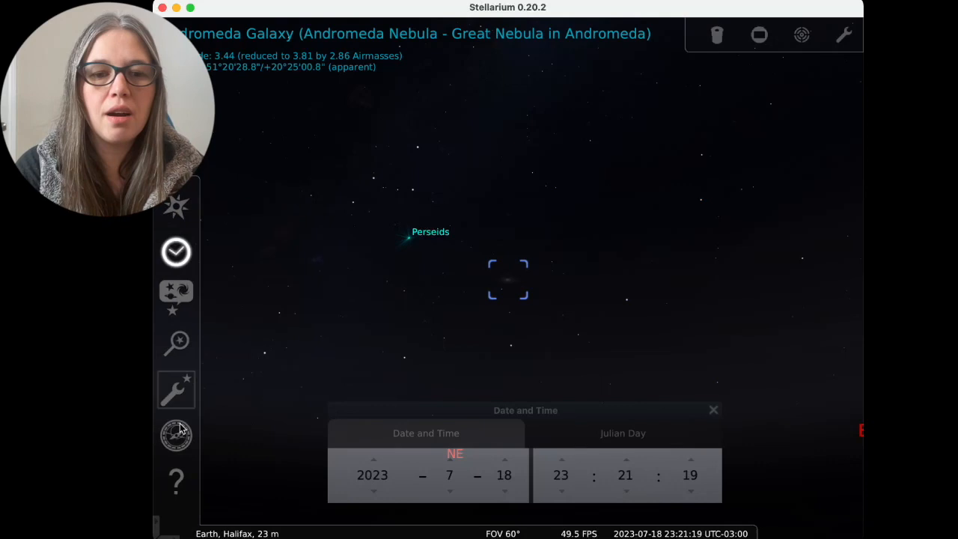
mouse_move(177, 343)
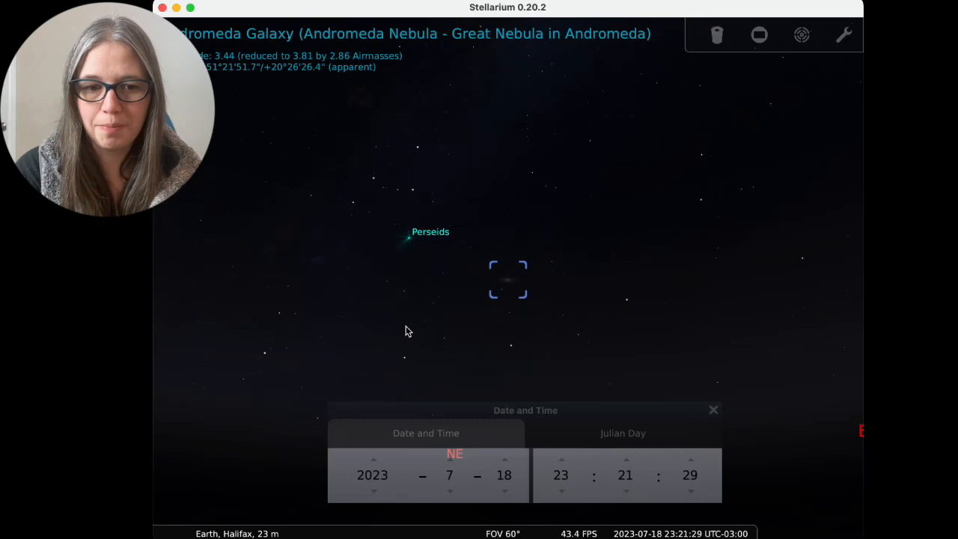
Restore the ground display and show cardinal compass labels under the dark Milky Way sky
left_click(712, 410)
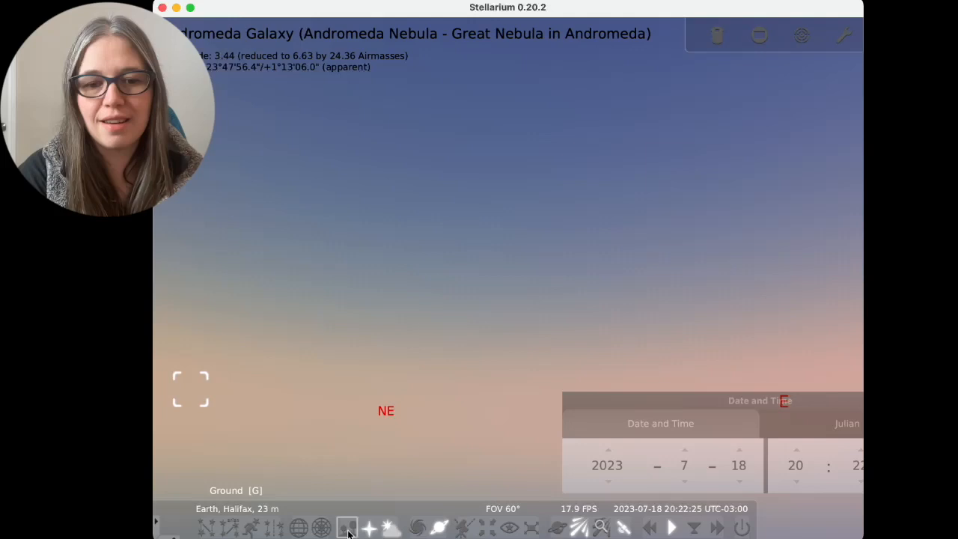
left_click(347, 527)
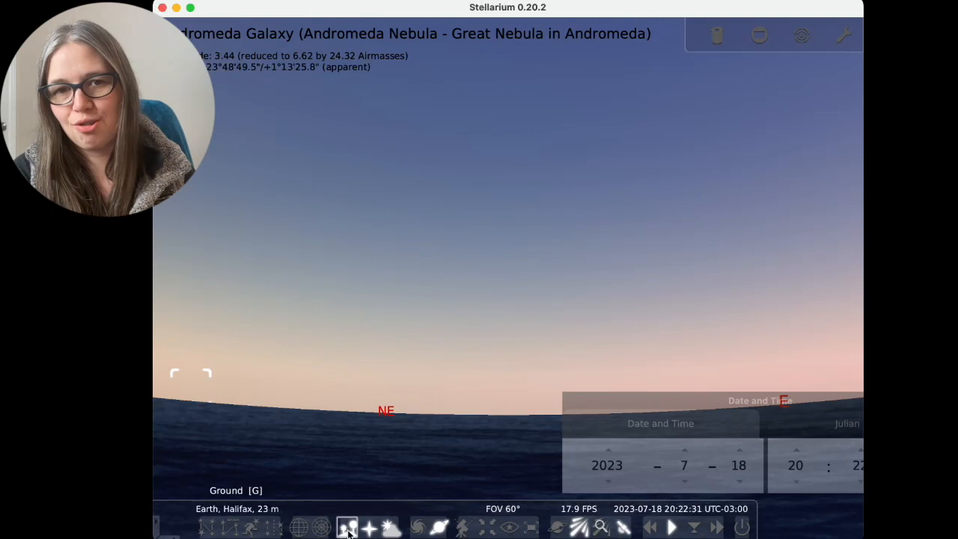
left_click(368, 527)
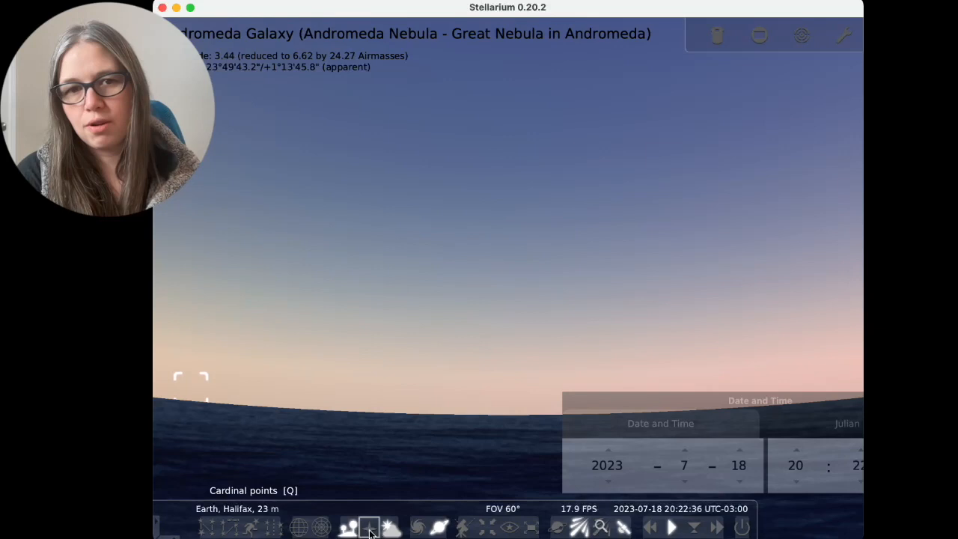
left_click(369, 527)
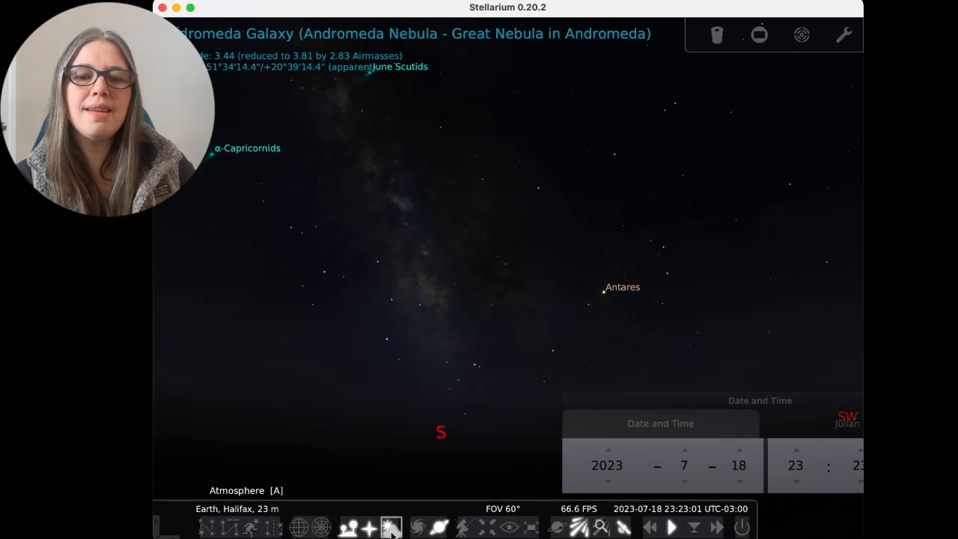
Toggle atmosphere, step the hour back to about 20:38 twilight, then forward to 22:39
left_click(796, 482)
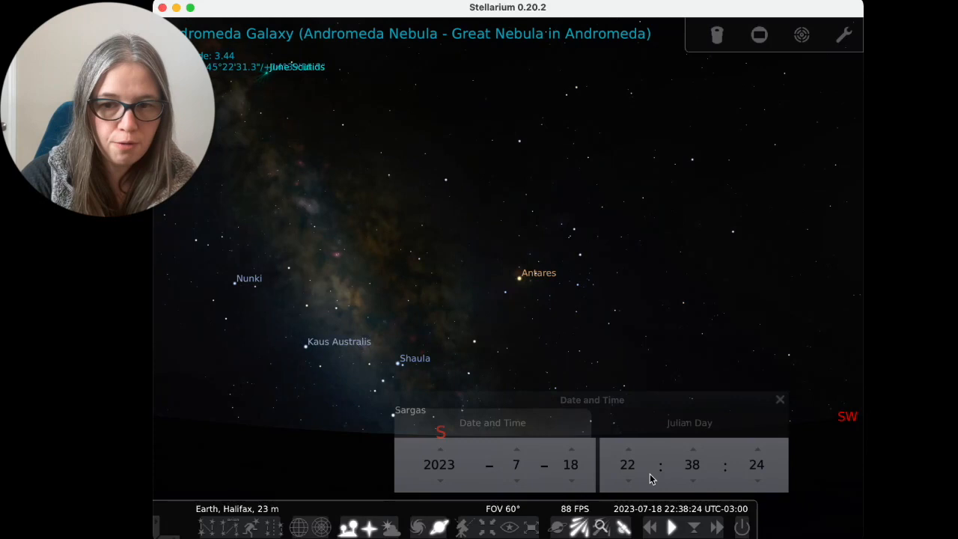
left_click(389, 527)
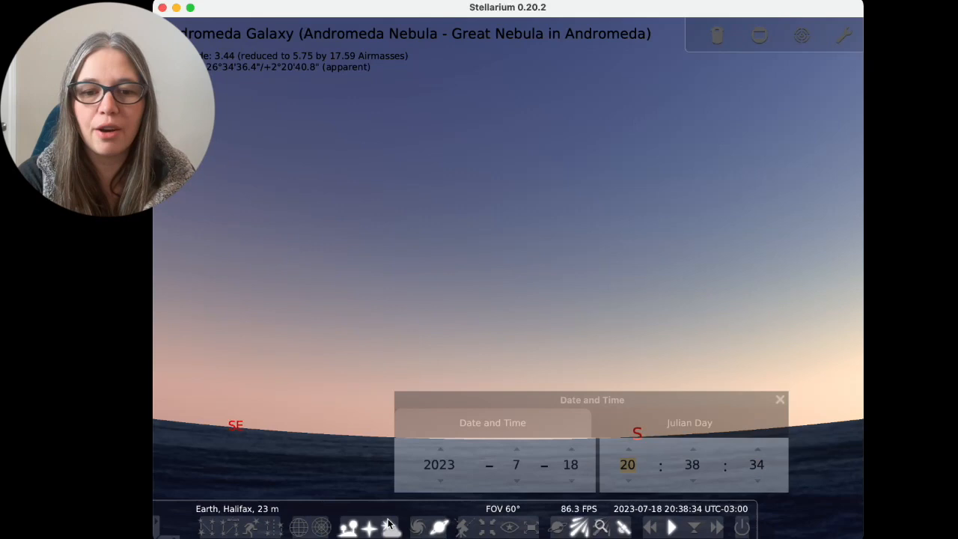
left_click(440, 527)
type("22")
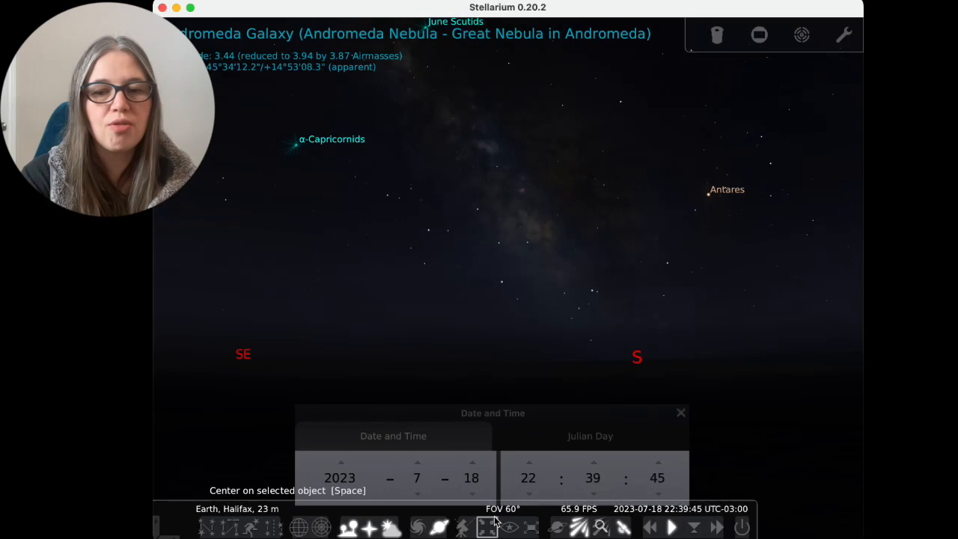
Centre on Andromeda Galaxy, then search 'orion' to select Orion below the horizon
left_click(416, 526)
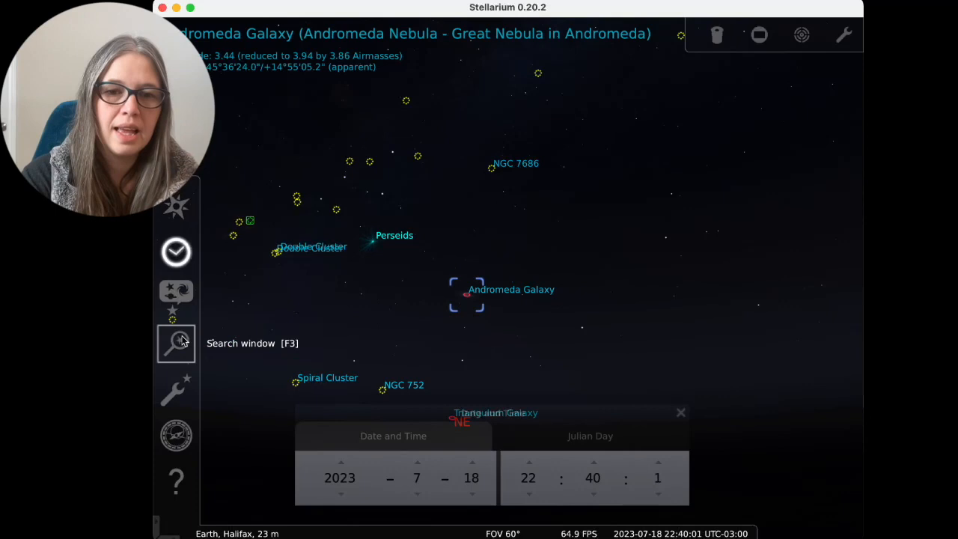
type("orion")
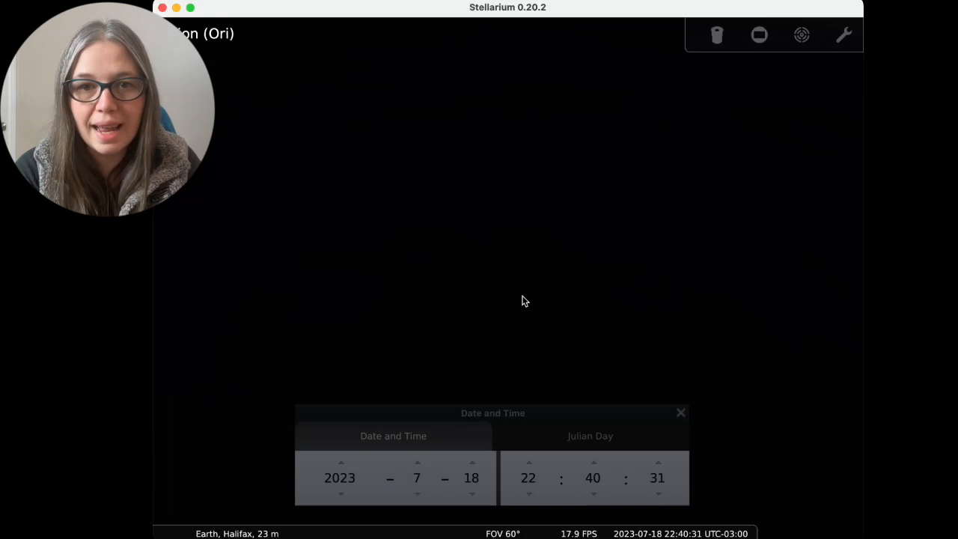
Move to 19 September 2023 around 06:12 and hide constellation artwork, showing Orion at dawn
left_click(416, 460)
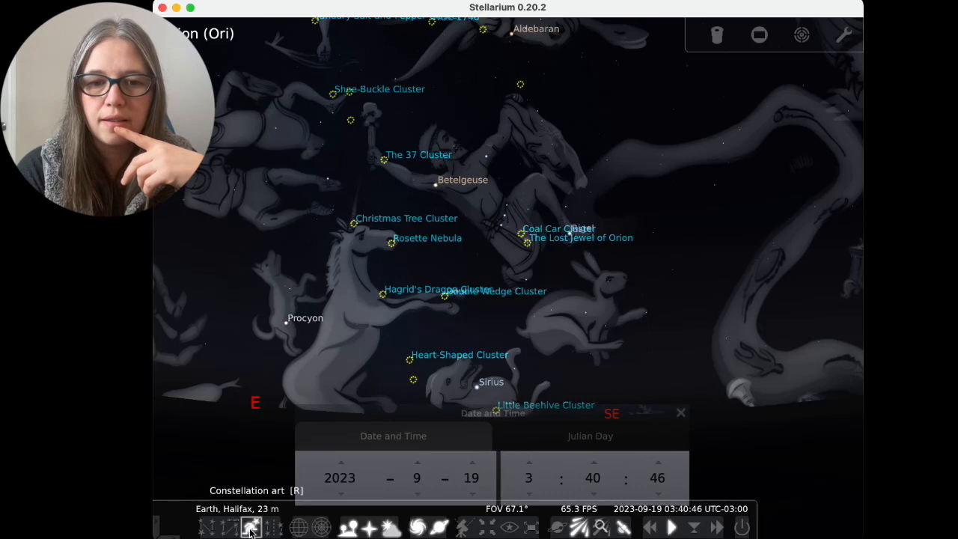
left_click(251, 527)
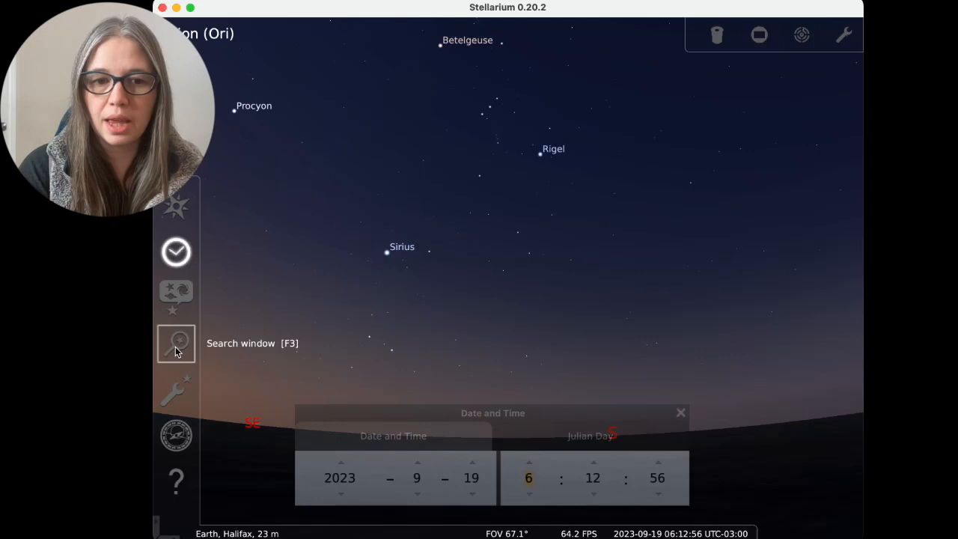
Search 'ant' and select Antares for about 21:14 on 18 September 2023
type("ant")
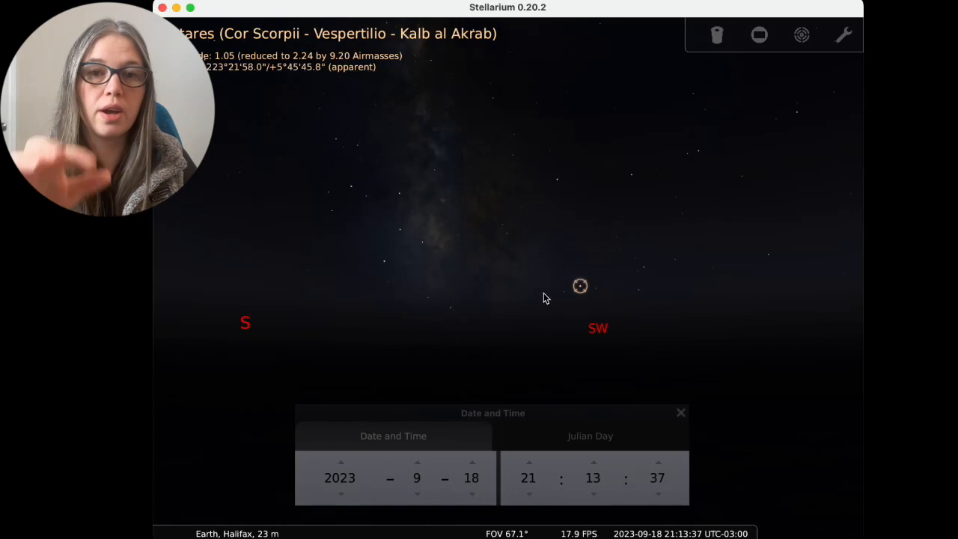
left_click(177, 343)
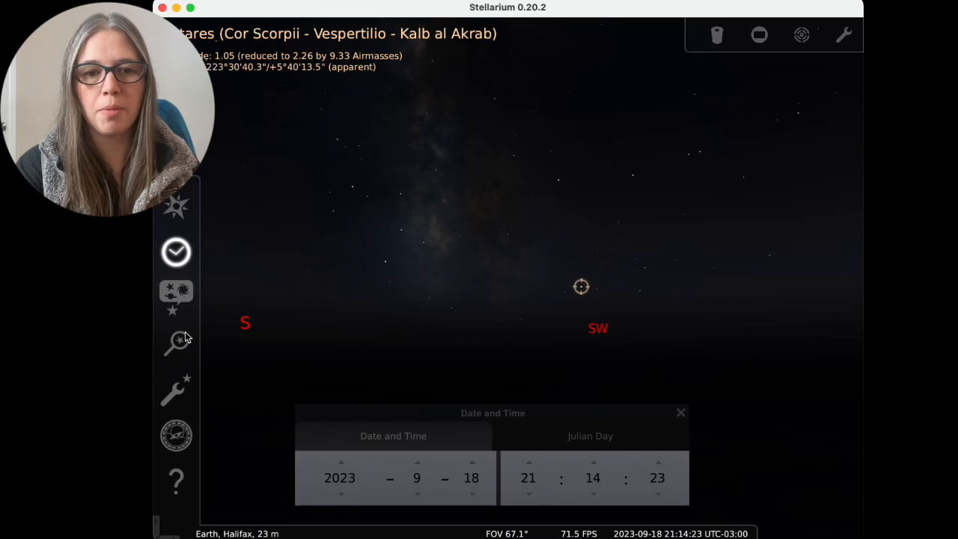
mouse_move(530, 467)
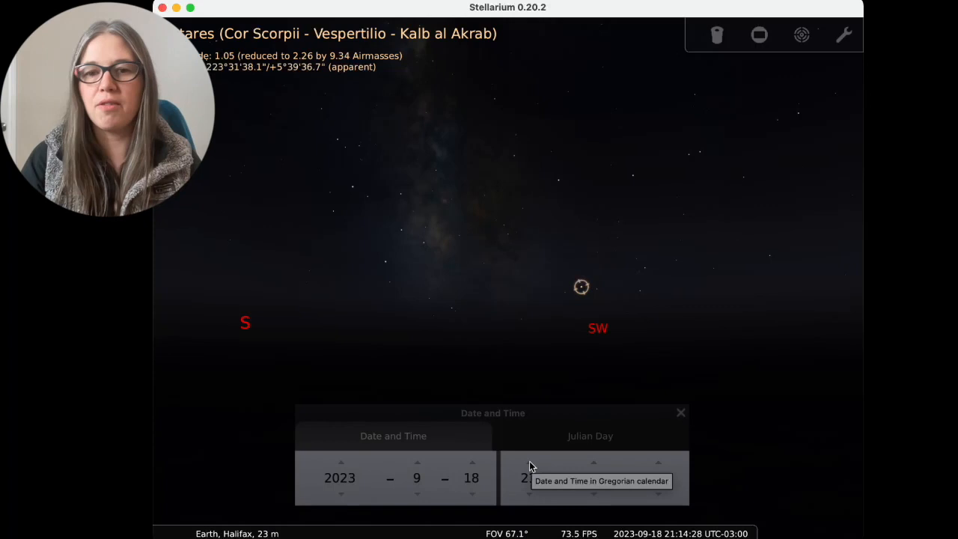